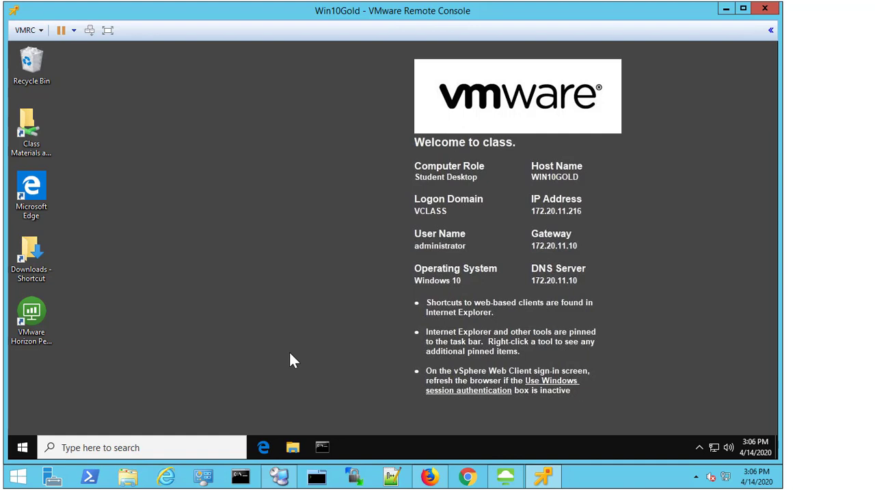
mouse_move(539, 179)
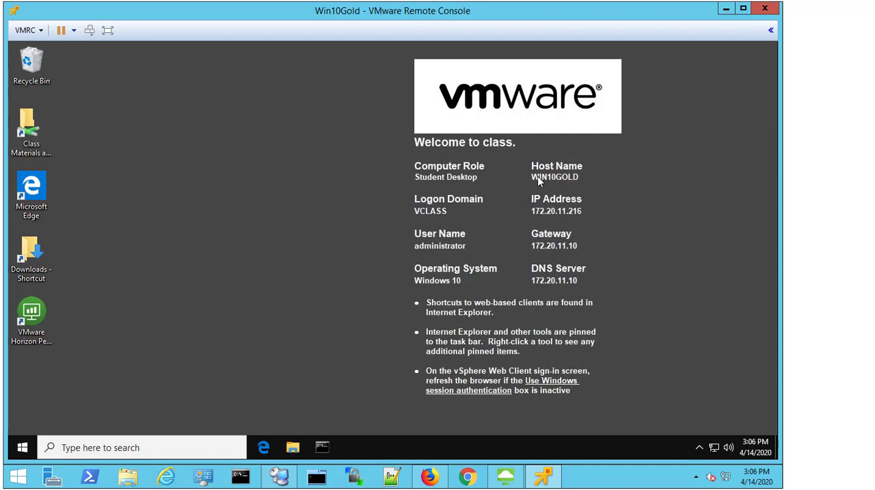
mouse_move(227, 364)
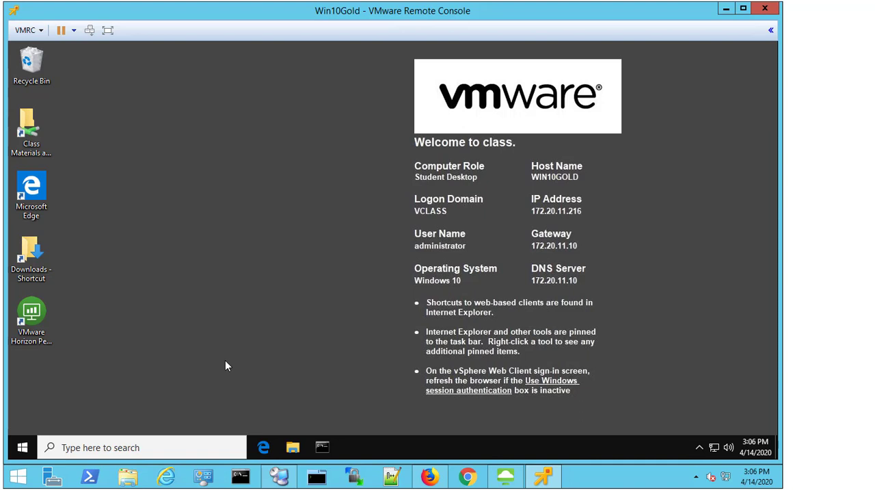
mouse_move(111, 447)
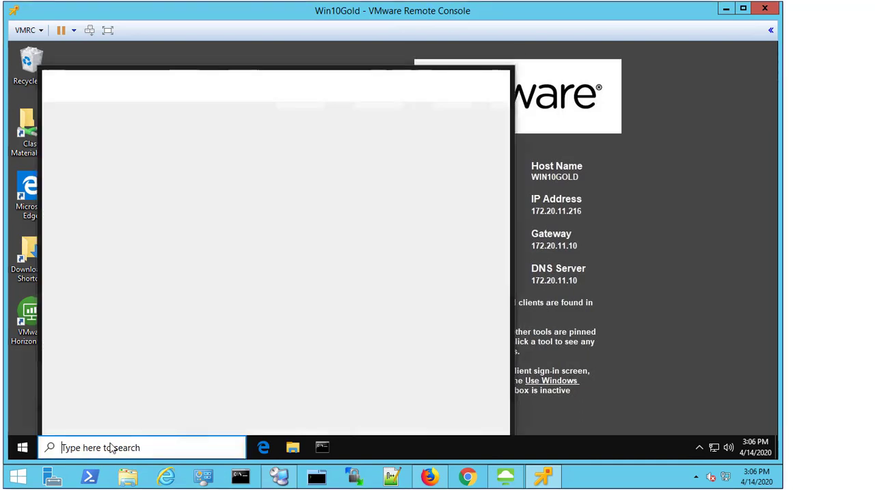
Check VMware Horizon Agent 7.10.1 and VMware Tools versions in Programs and Features, then close it.
type("app")
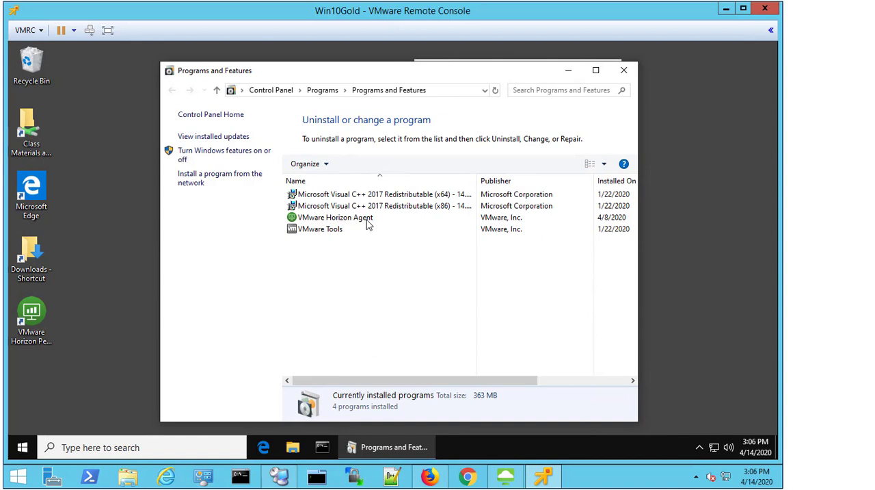
left_click(335, 217)
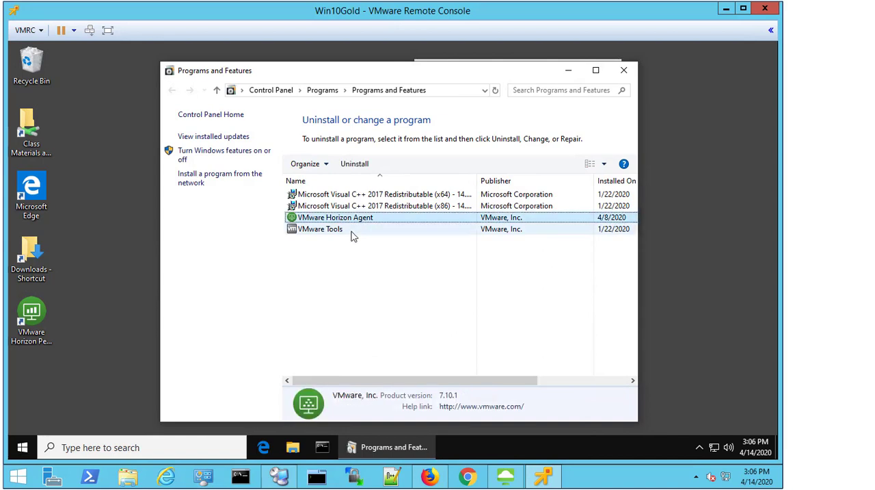
left_click(320, 228)
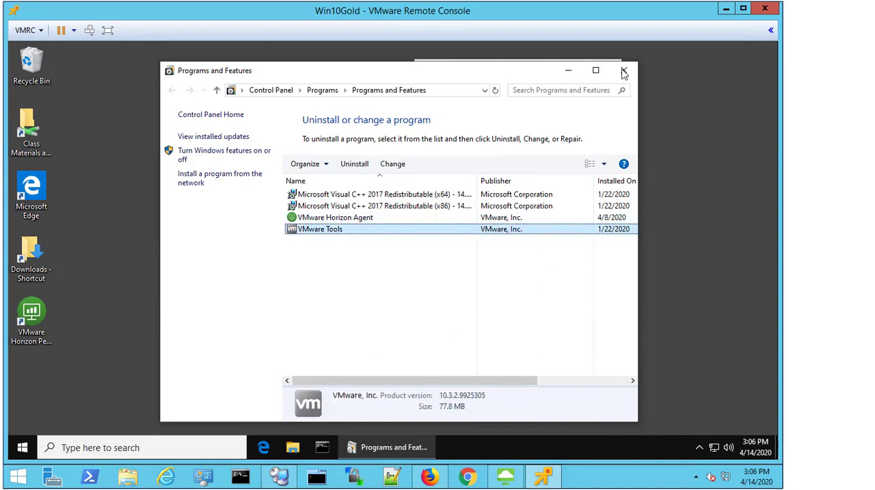
left_click(623, 71)
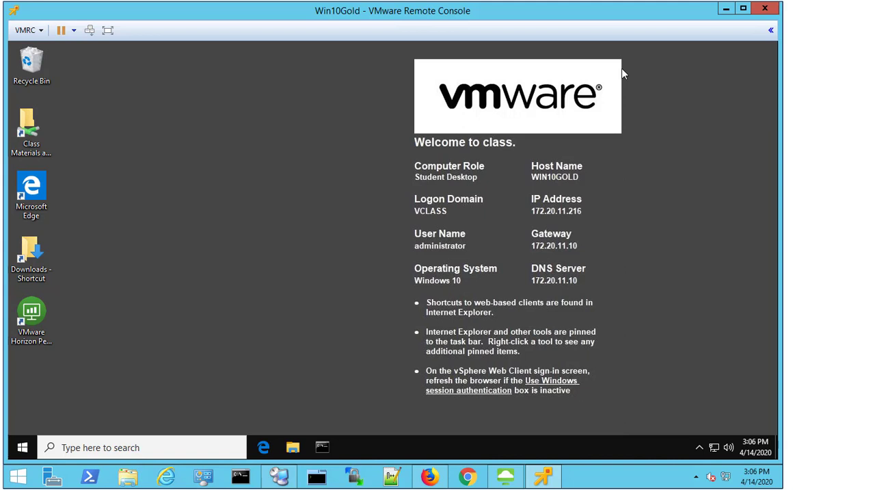
mouse_move(491, 129)
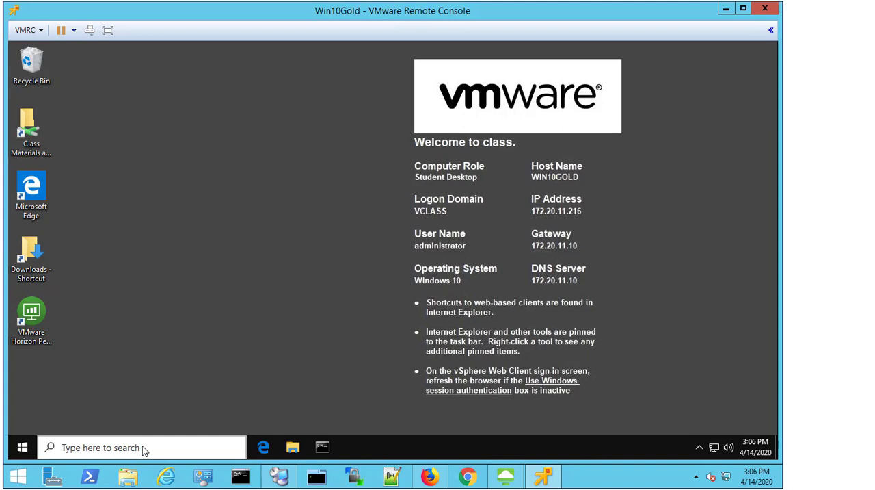
Launch Device Manager with devmgmt.msc from the taskbar search.
type("devmgm")
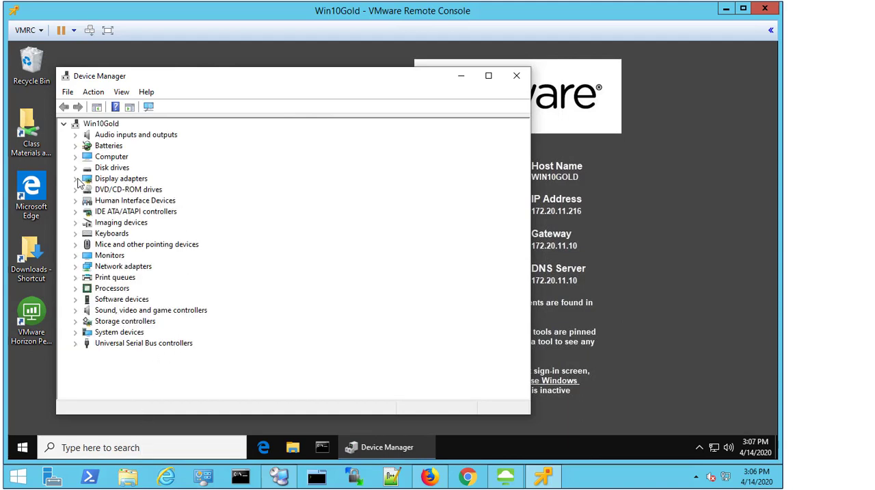
Open the VMware SVGA 3D adapter's Driver tab and select version 8.16.1.24 (2/5/2019).
left_click(75, 178)
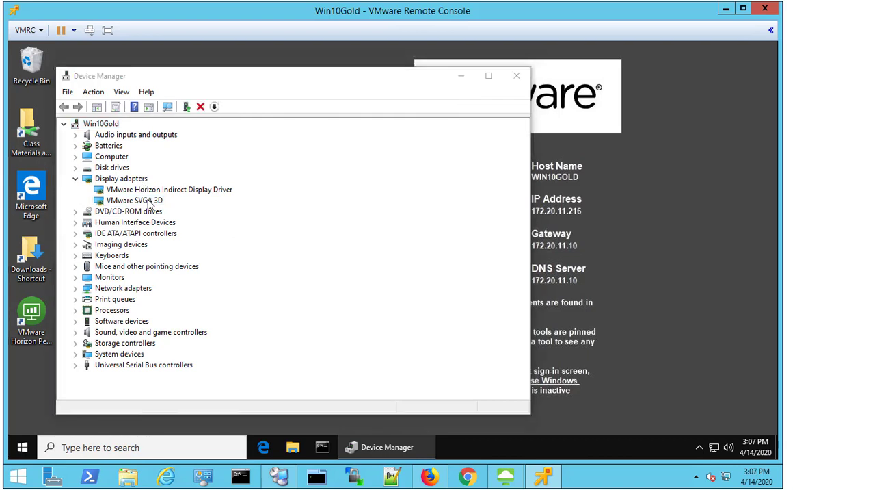
double_click(135, 199)
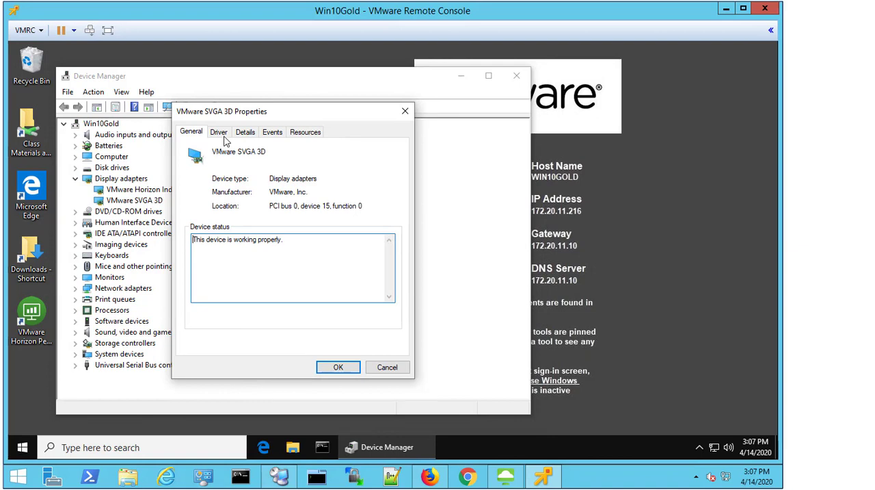
left_click(219, 132)
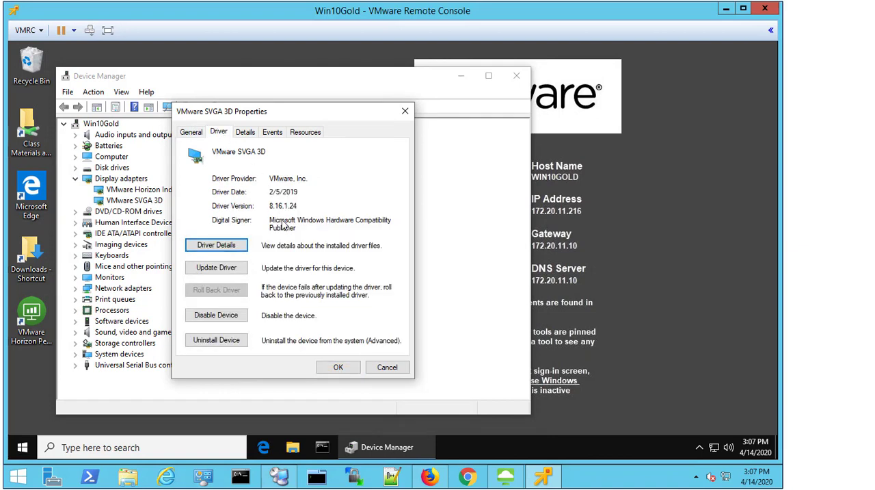
mouse_move(276, 214)
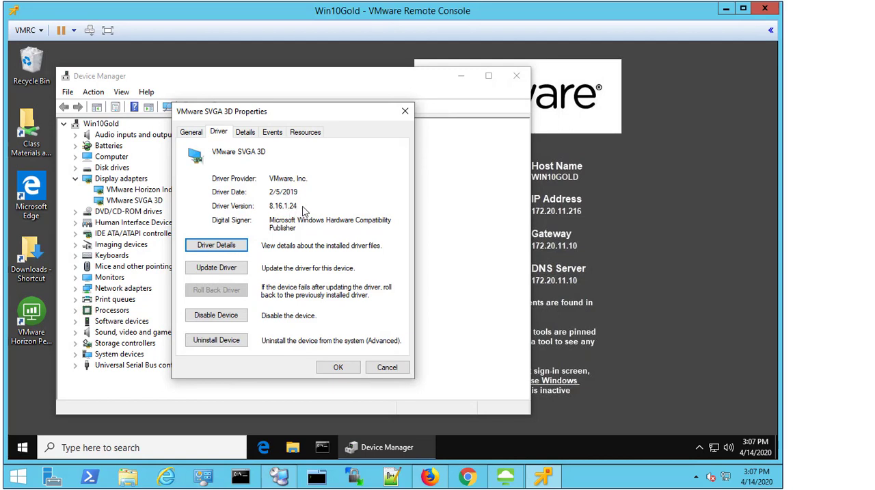
double_click(282, 205)
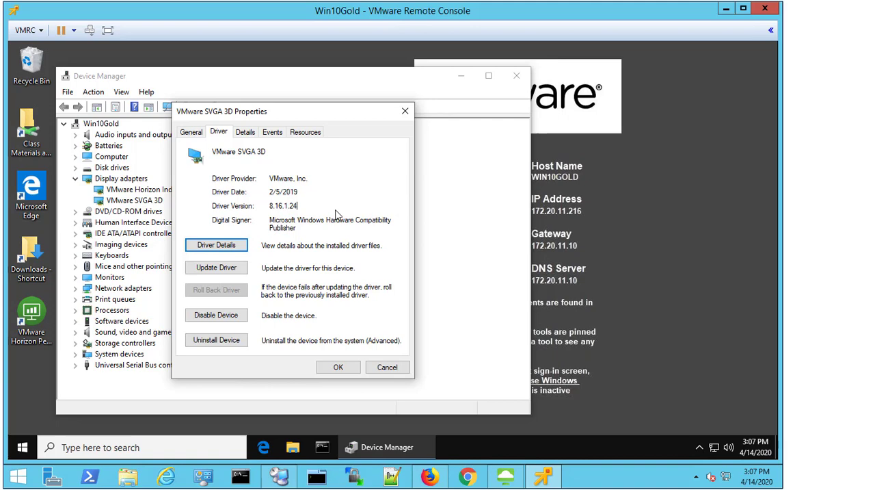
mouse_move(642, 221)
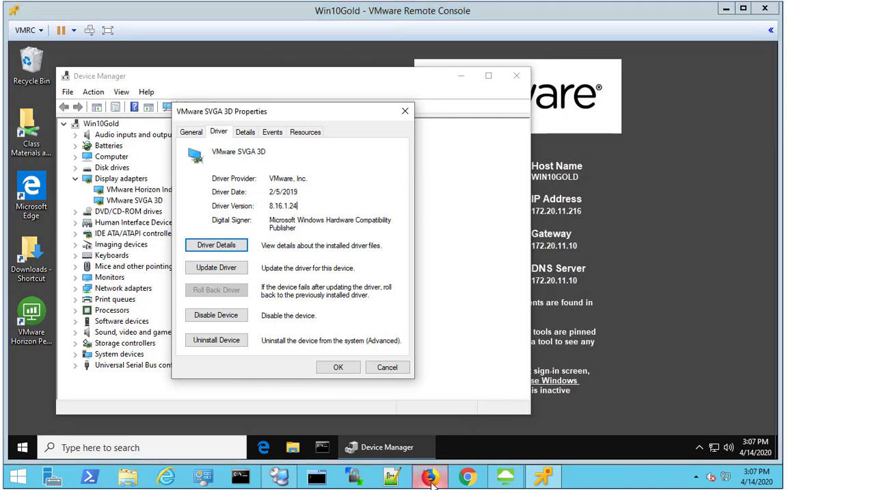
Switch to Firefox and scroll KB 2078739 down to the Horizon-to-SVGA driver version table.
left_click(428, 475)
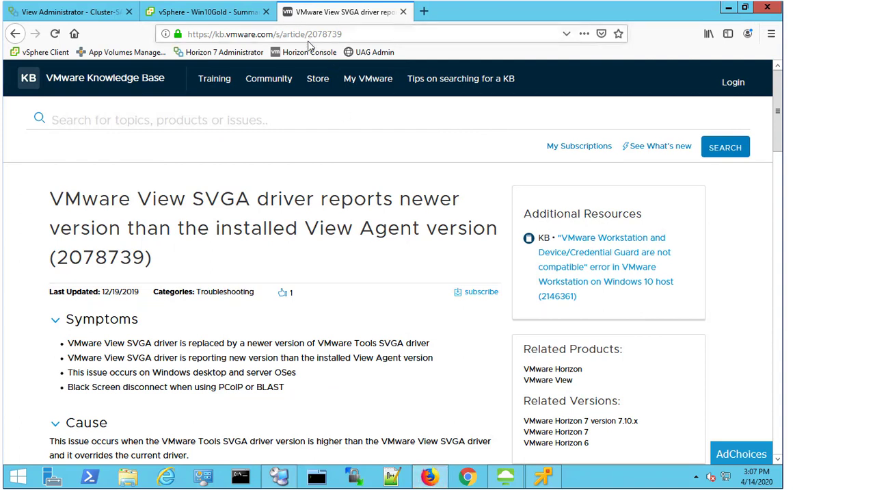
mouse_move(412, 67)
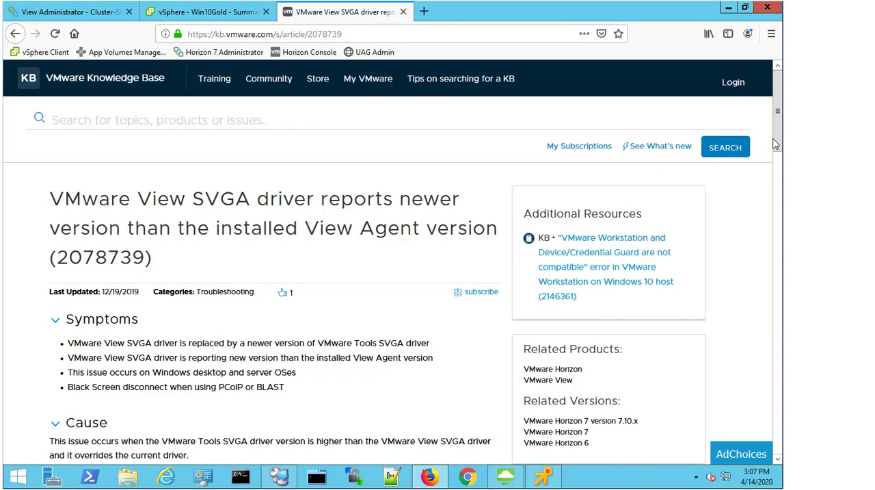
scroll("down", 3)
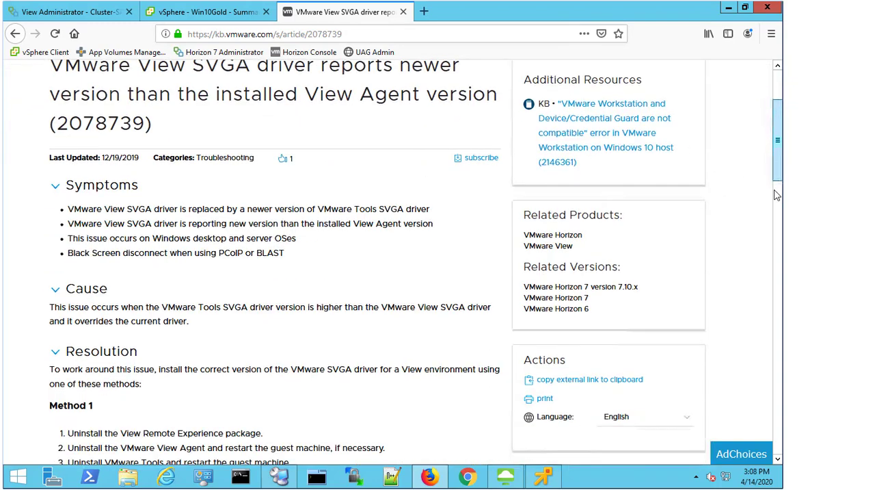
scroll("down", 3)
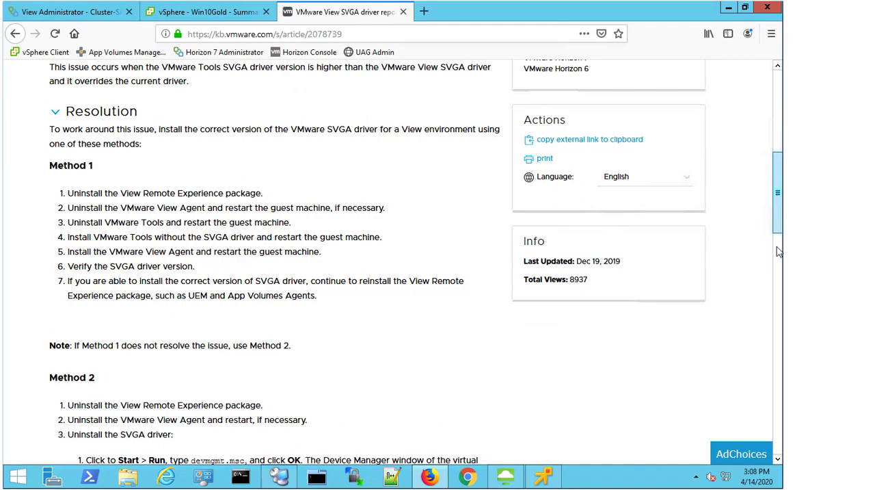
scroll("down", 3)
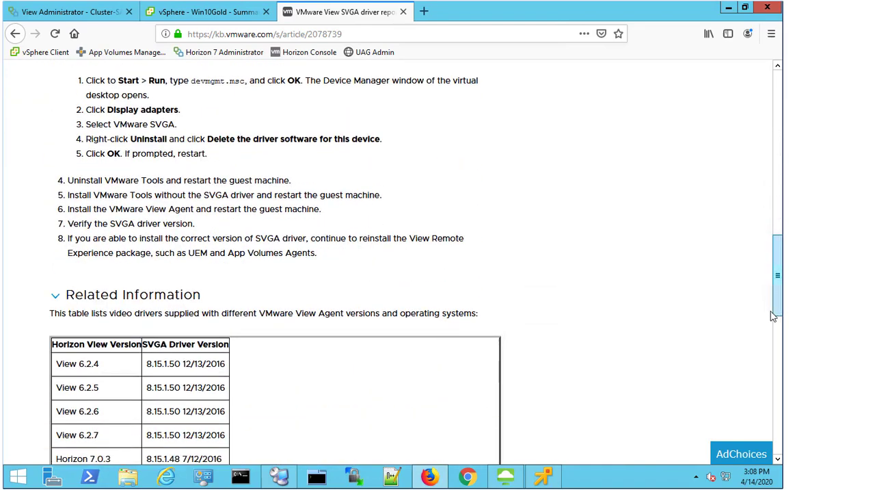
scroll("down", 3)
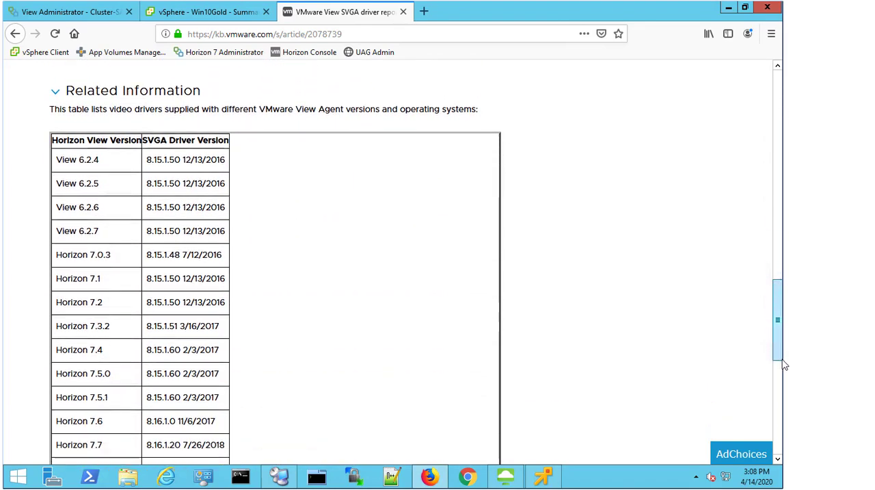
scroll("down", 3)
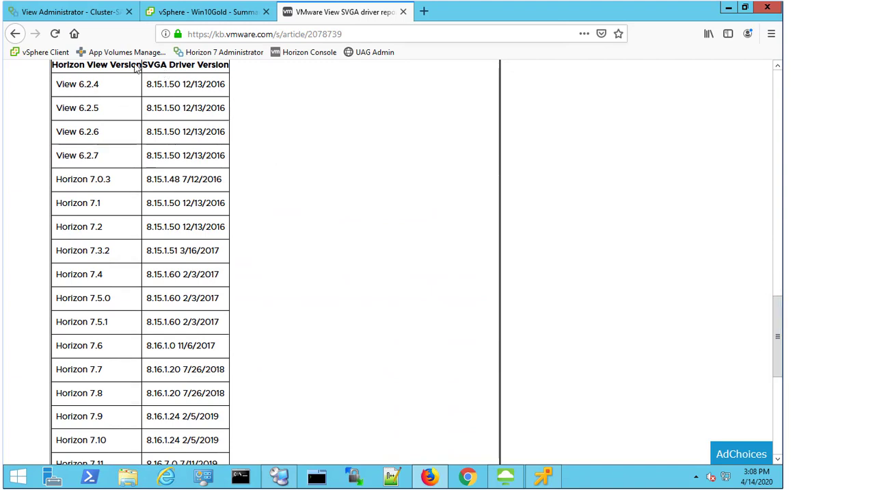
mouse_move(325, 116)
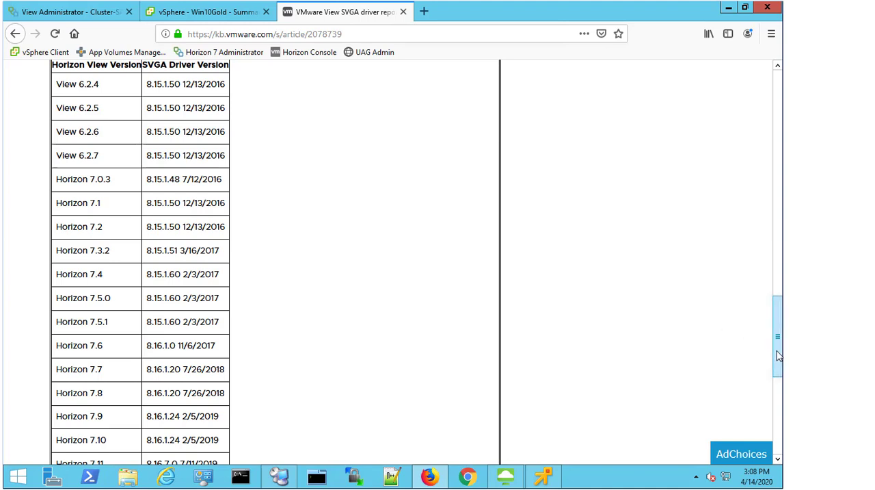
scroll("down", 3)
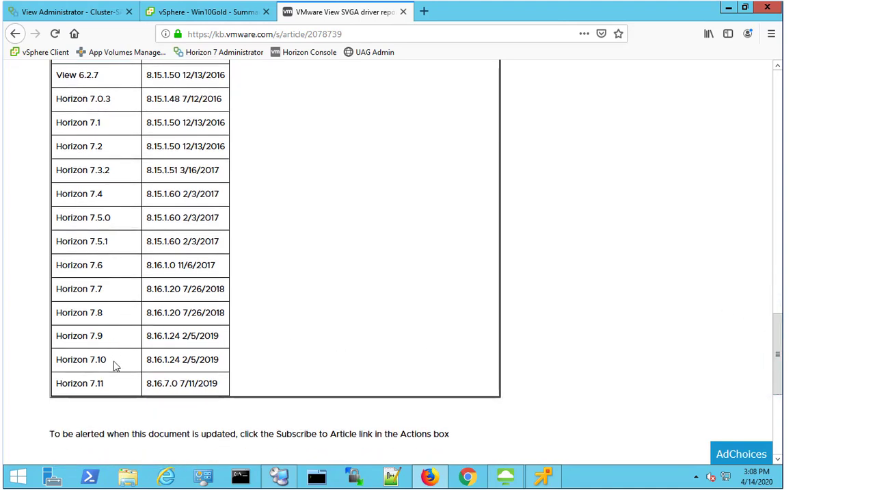
mouse_move(155, 365)
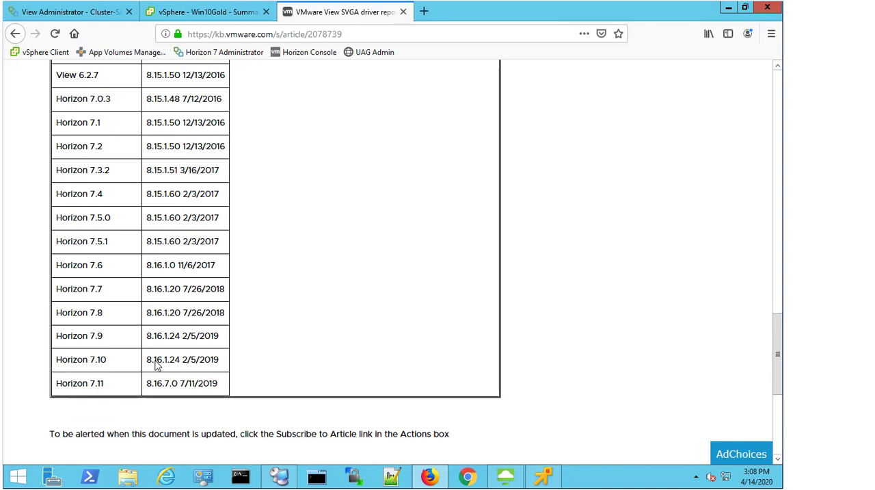
mouse_move(201, 369)
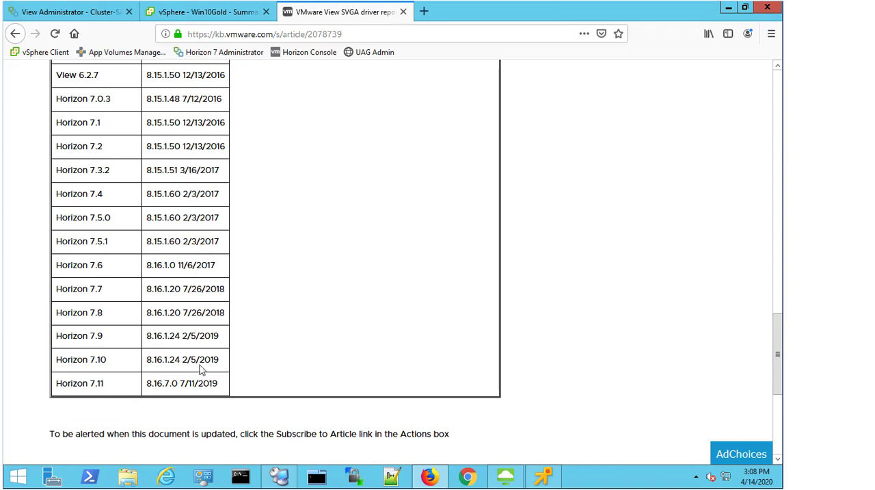
mouse_move(543, 476)
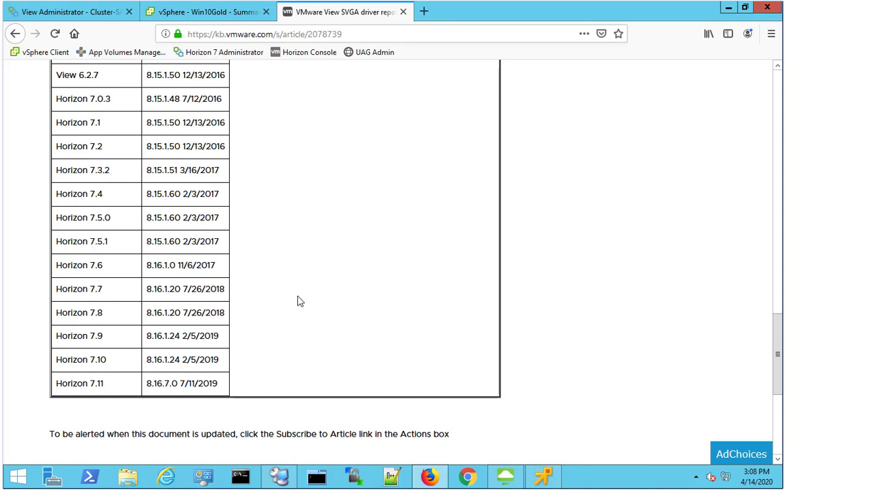
mouse_move(316, 266)
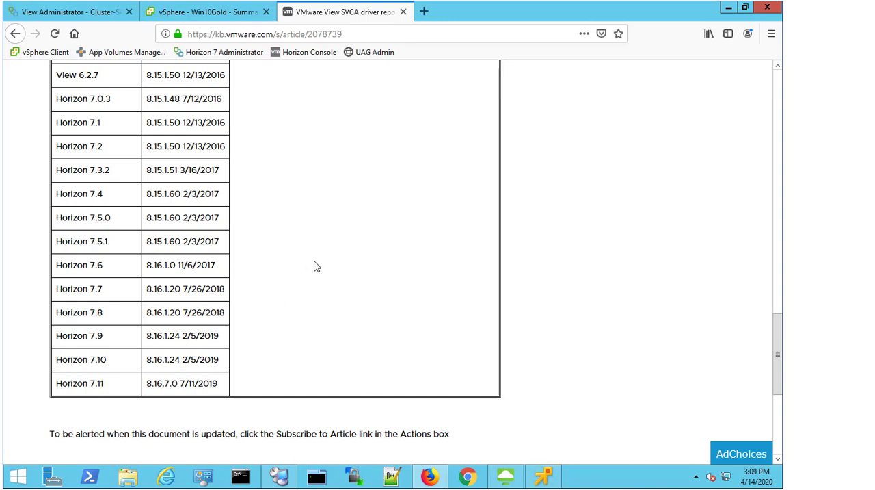
mouse_move(303, 249)
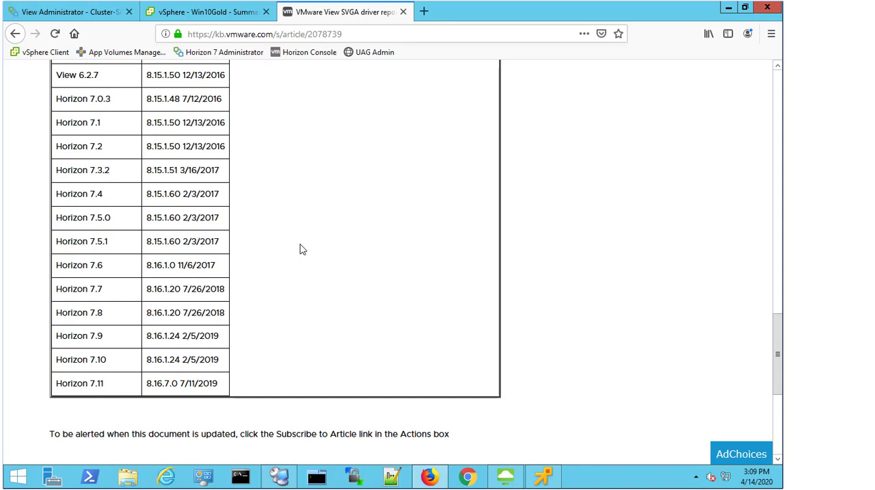
mouse_move(669, 418)
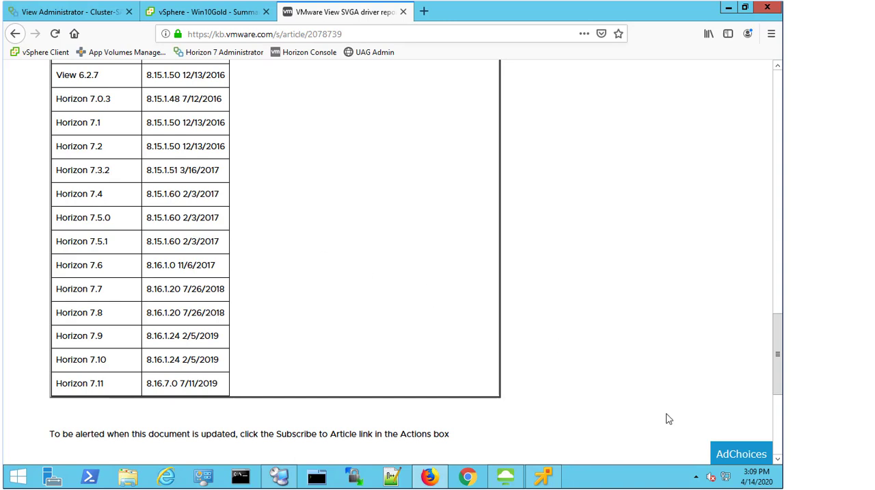